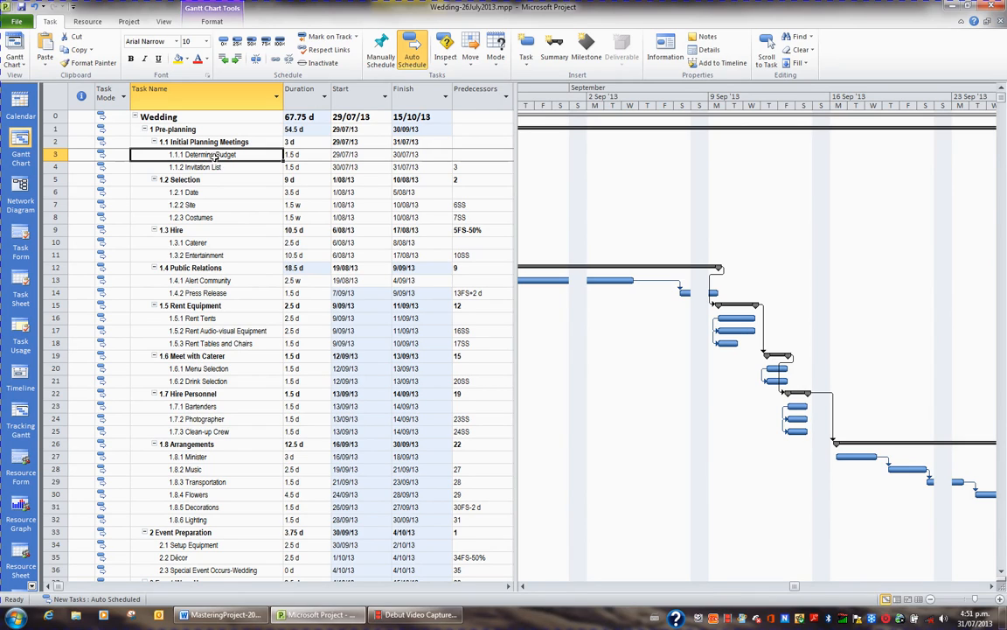
# Show the wedding project's Project Information with its current start date.
pyautogui.click(129, 21)
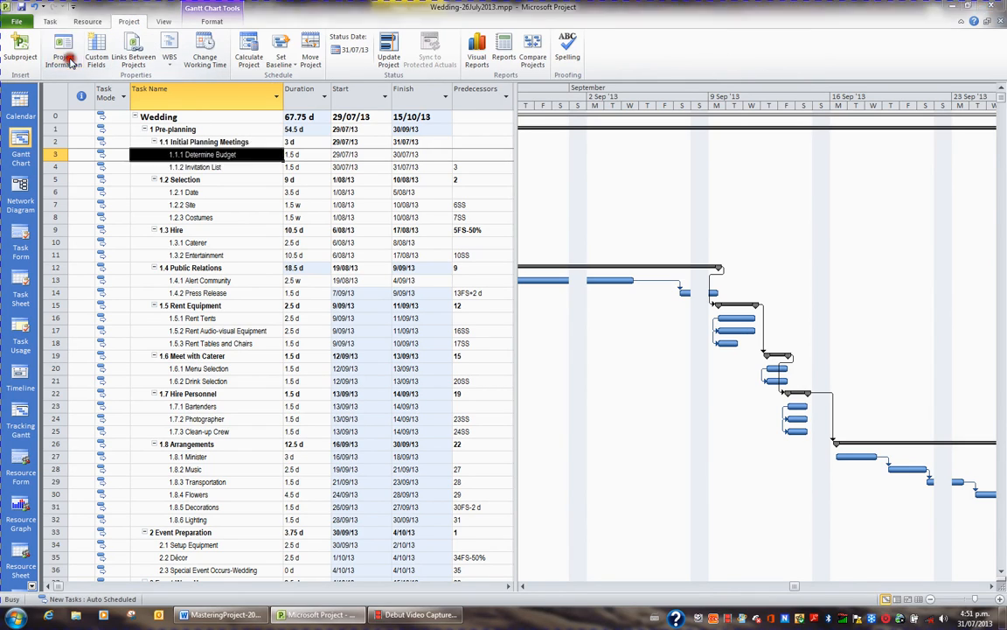
pyautogui.click(62, 53)
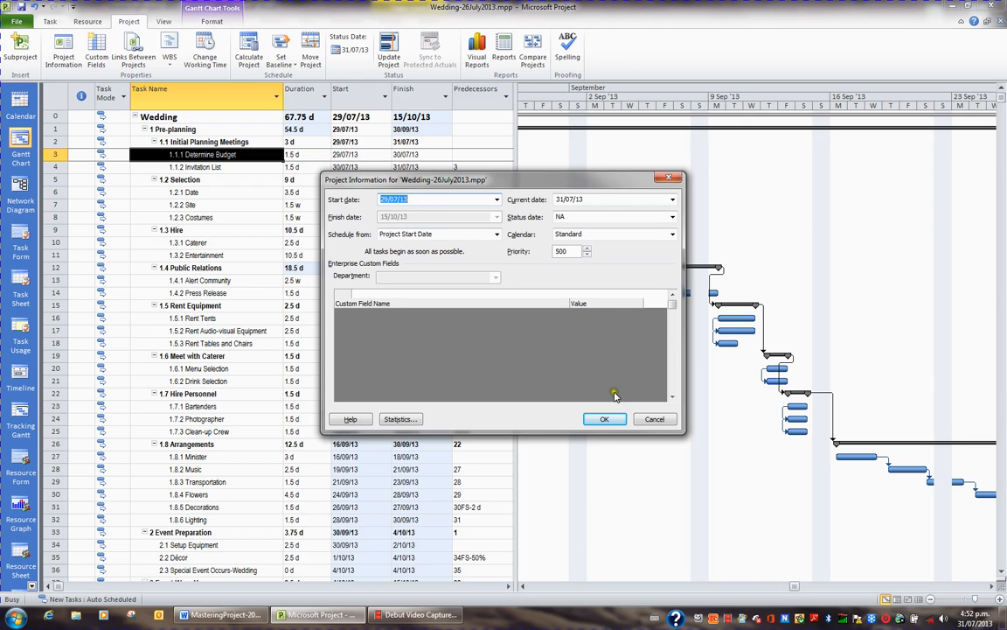
# Cancel out of Project Information, leaving the wedding schedule dates unchanged.
pyautogui.click(605, 420)
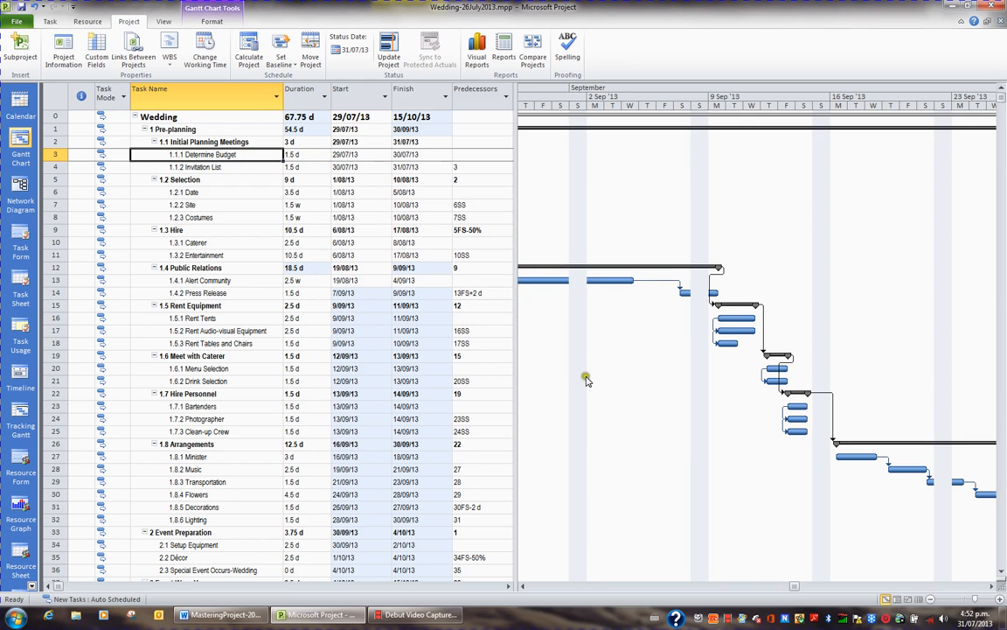
pyautogui.moveTo(383, 263)
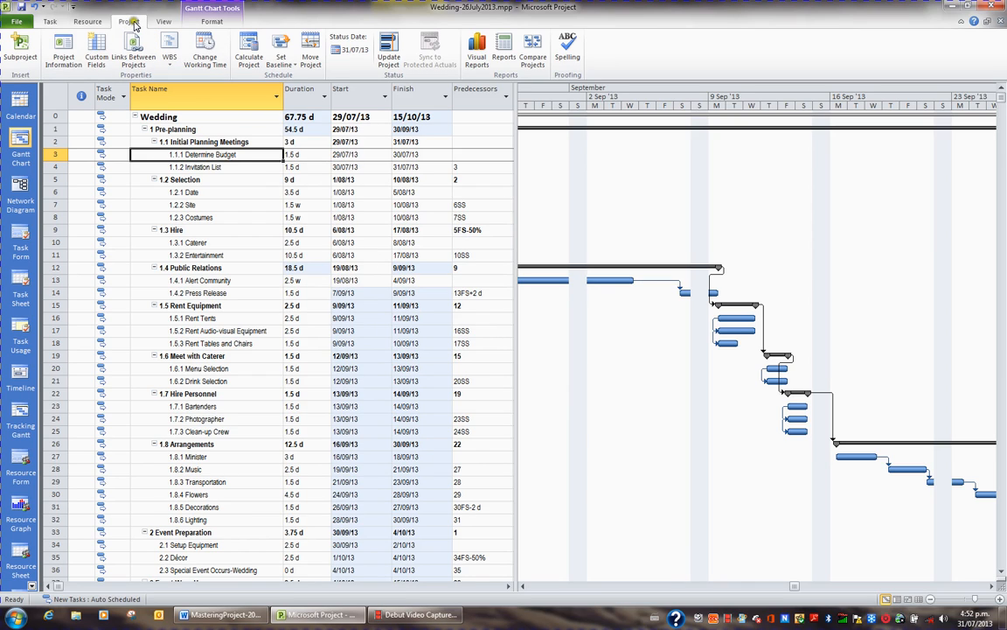
pyautogui.moveTo(289, 79)
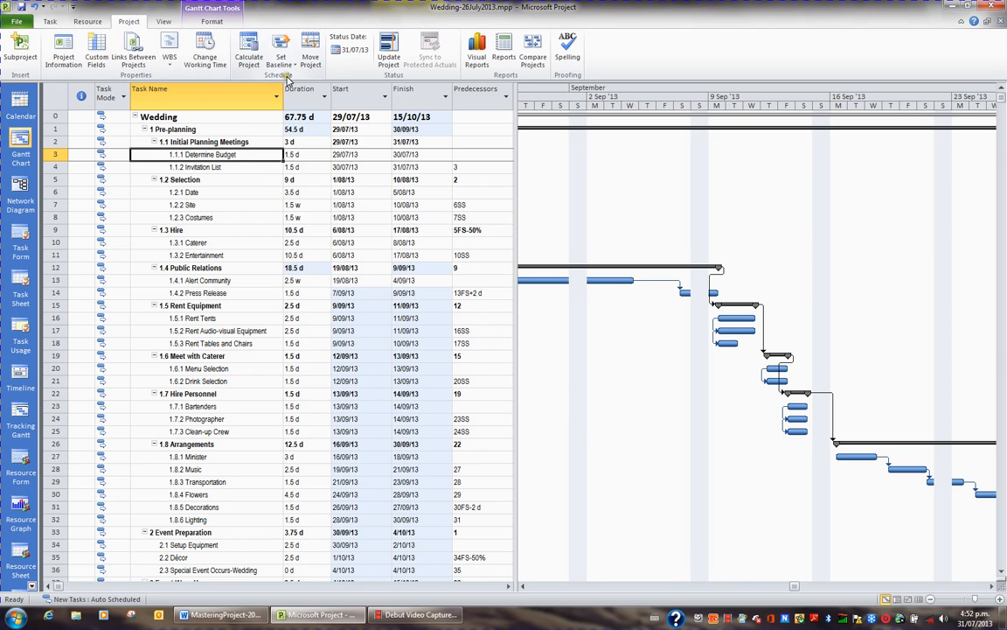
pyautogui.moveTo(311, 49)
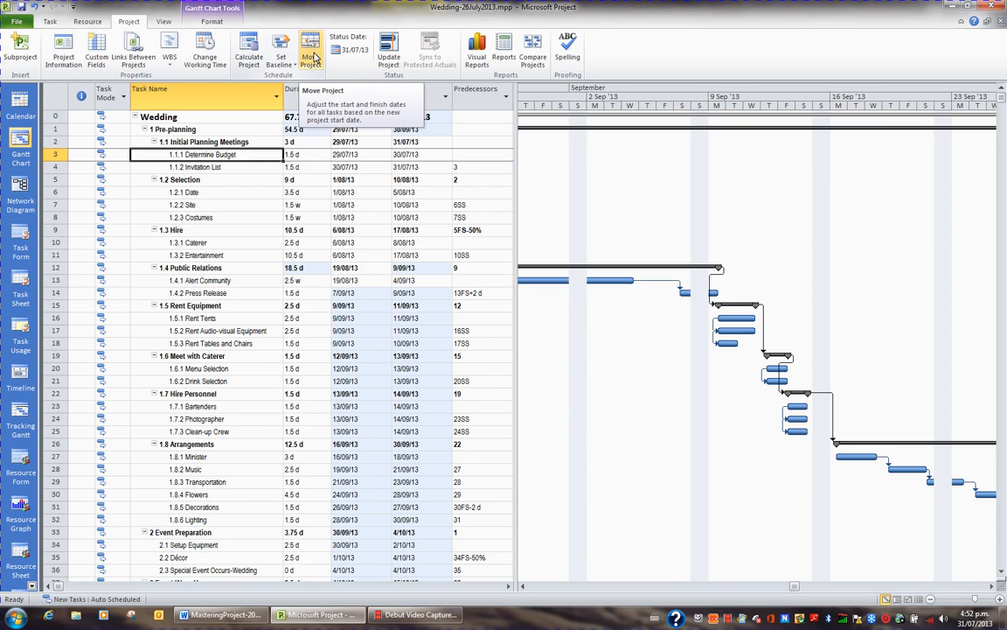
# Move the whole project from its 29/07/13 start to 1/09/13, moving deadlines too.
pyautogui.click(312, 49)
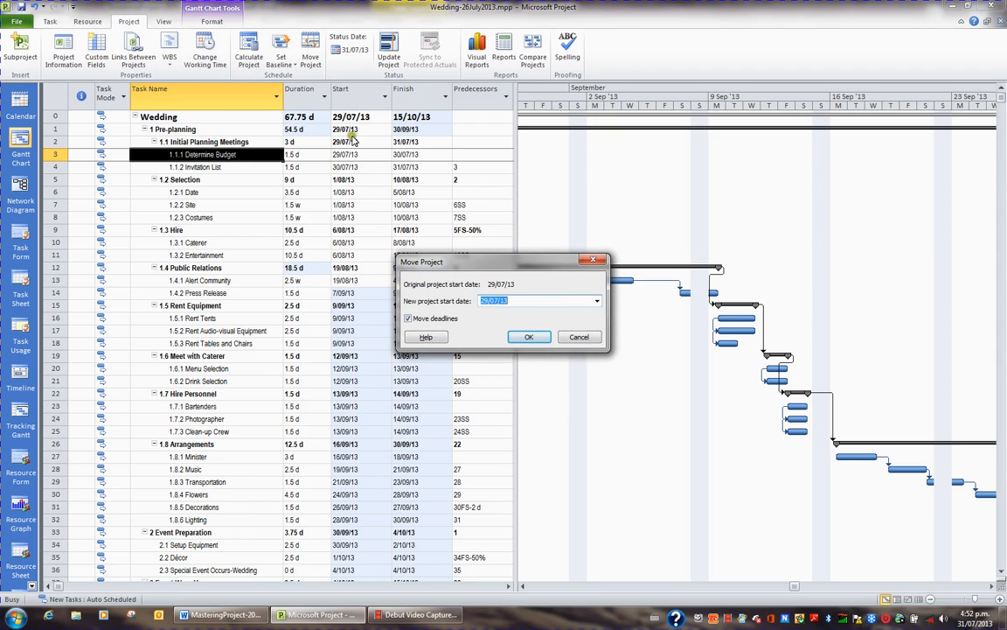
pyautogui.moveTo(490, 288)
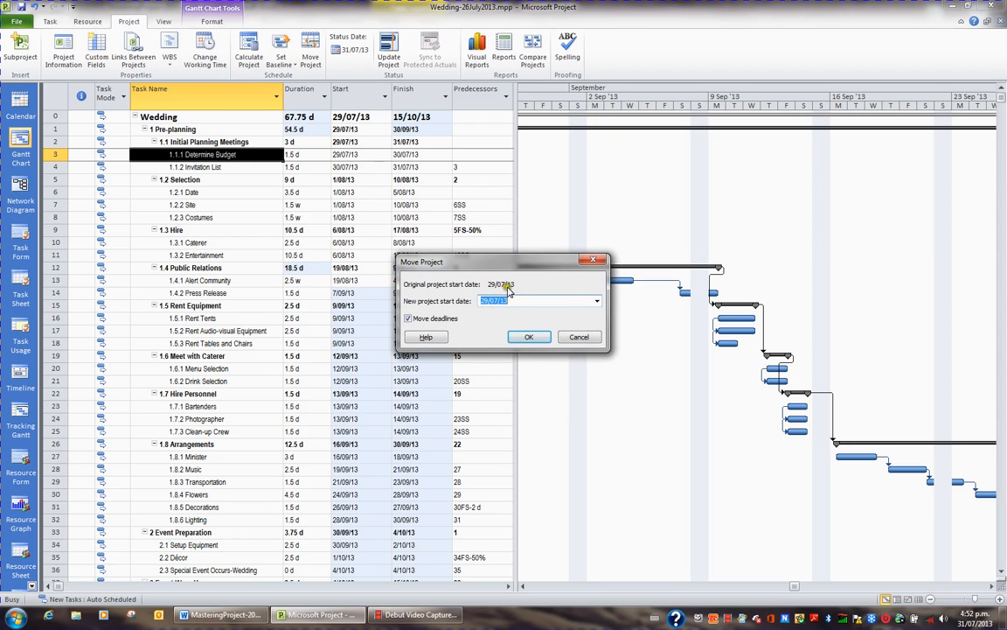
pyautogui.click(534, 300)
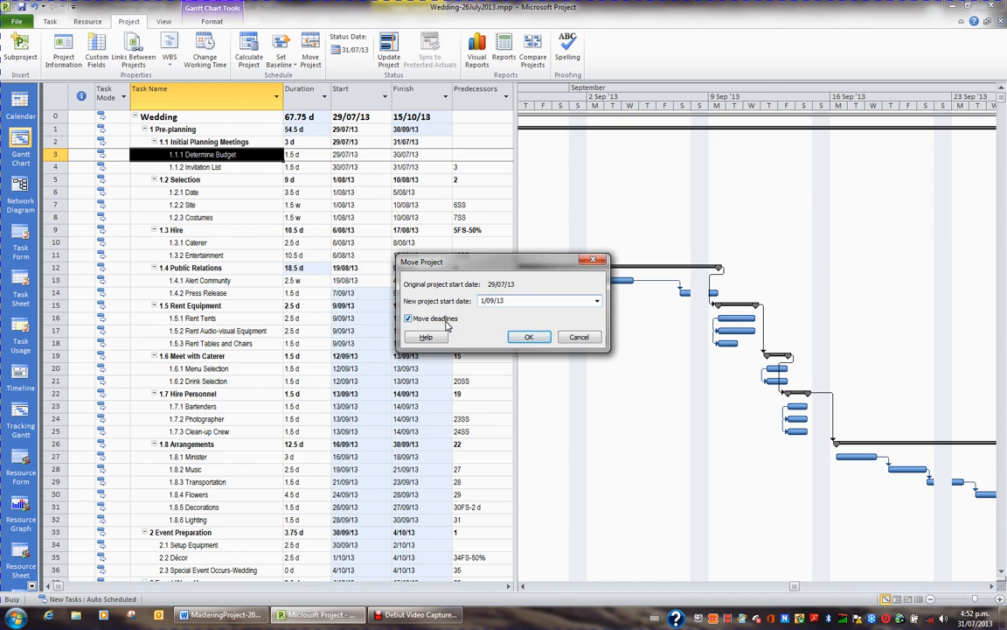
pyautogui.click(528, 335)
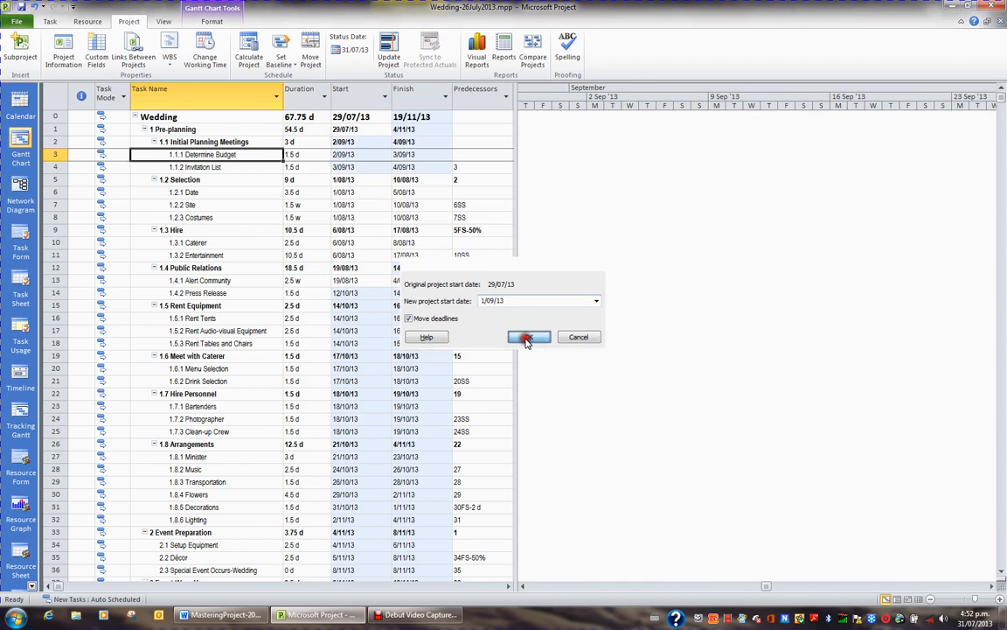
# Scroll the Gantt timescale to the shifted bars starting in early September 2013.
pyautogui.click(528, 337)
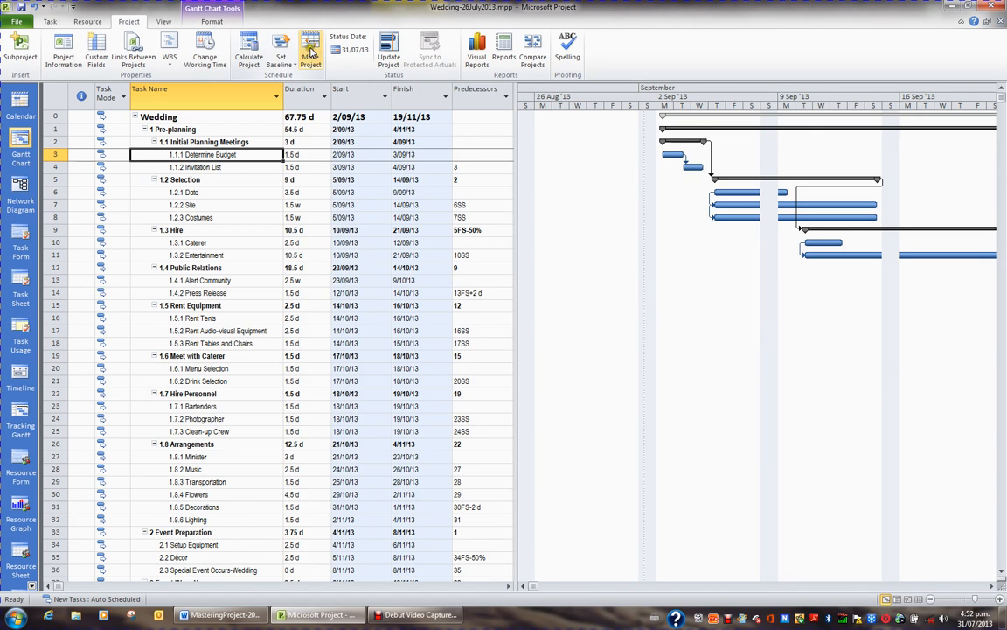
# In Move Project, pick 1 October 2013 as the new project start date.
pyautogui.click(312, 49)
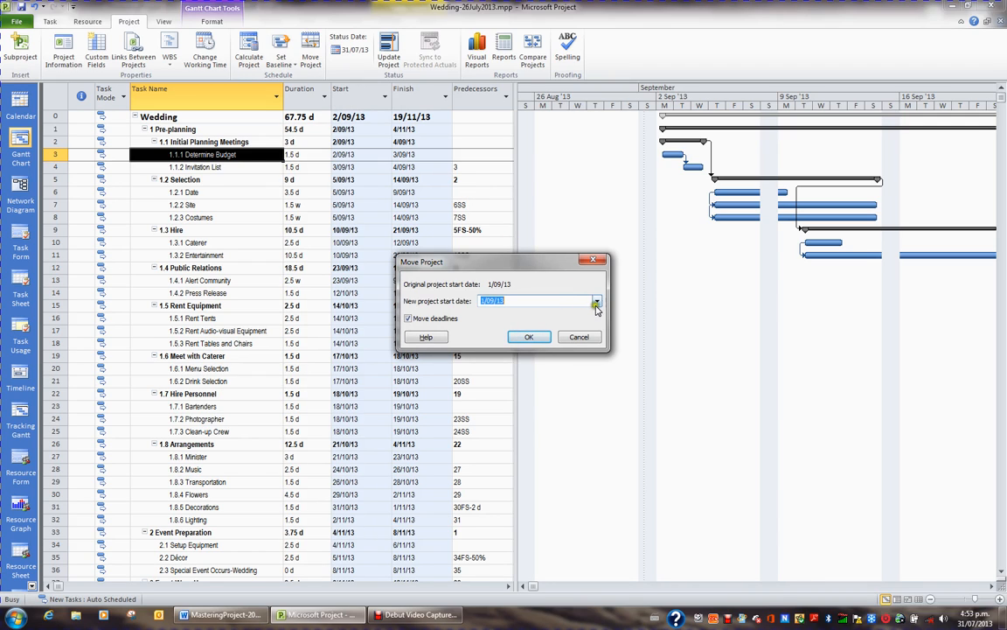
pyautogui.click(598, 301)
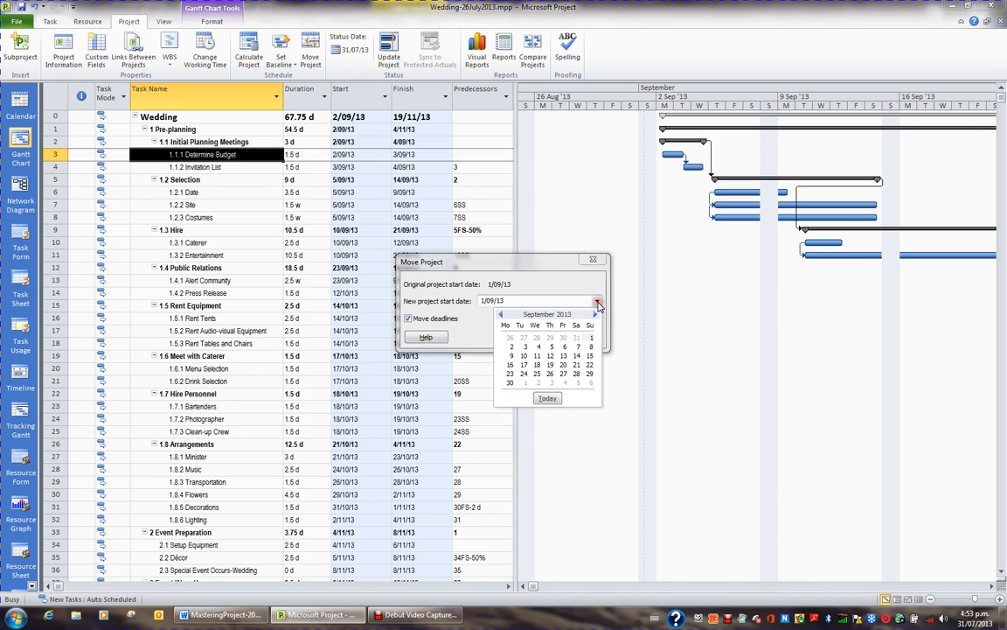
pyautogui.click(596, 315)
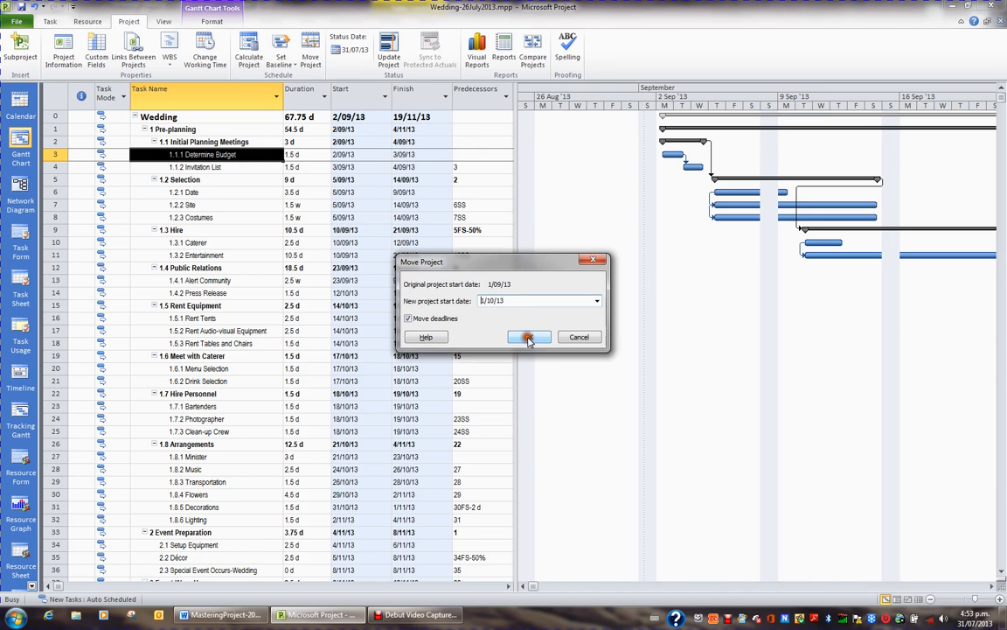
# Apply the move so the project starts 1/10/13 and finishes 18/12/13.
pyautogui.click(528, 336)
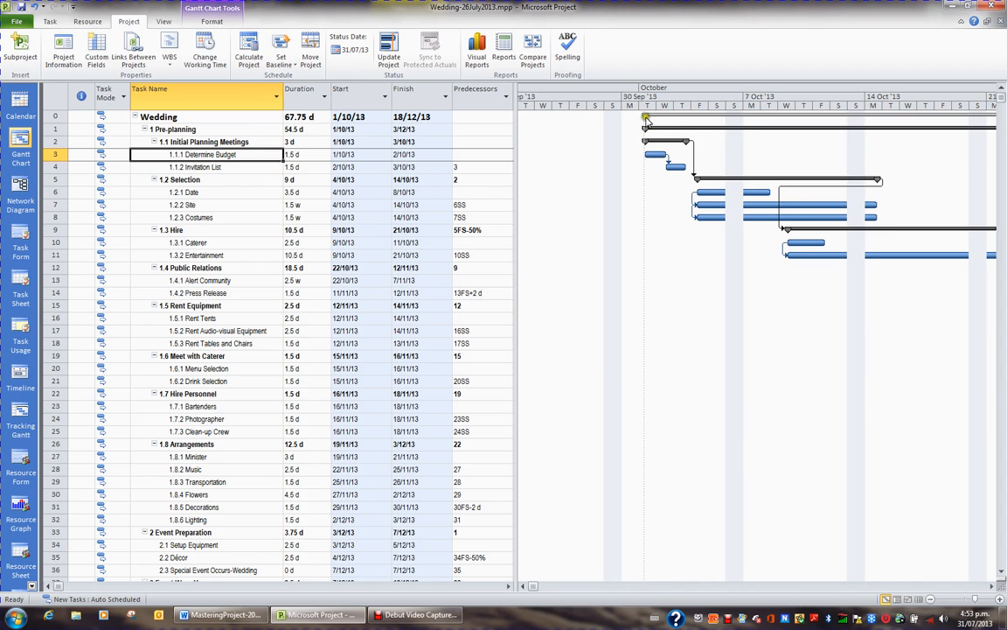
pyautogui.moveTo(644, 149)
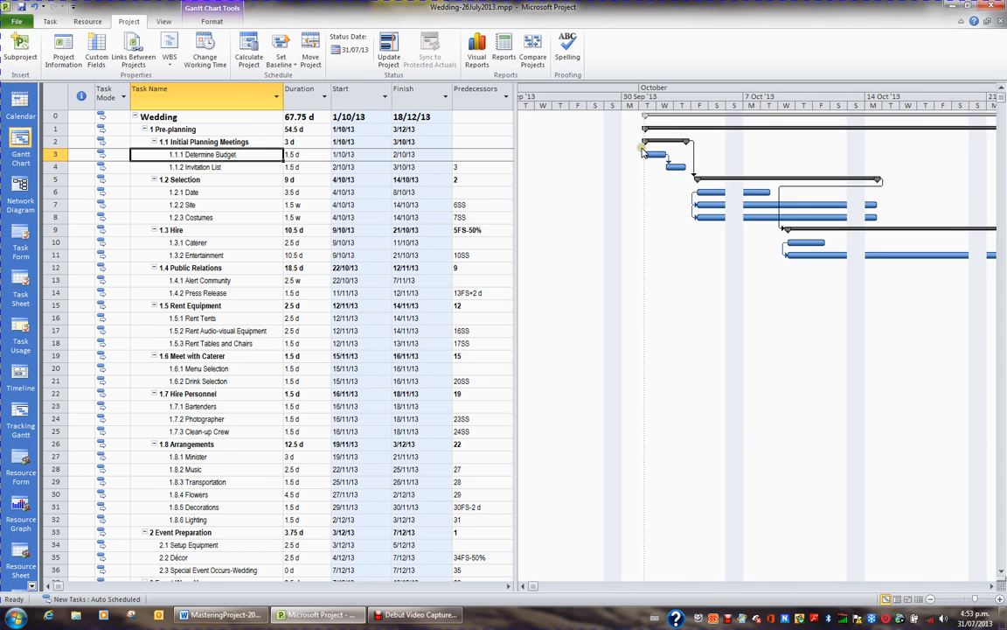